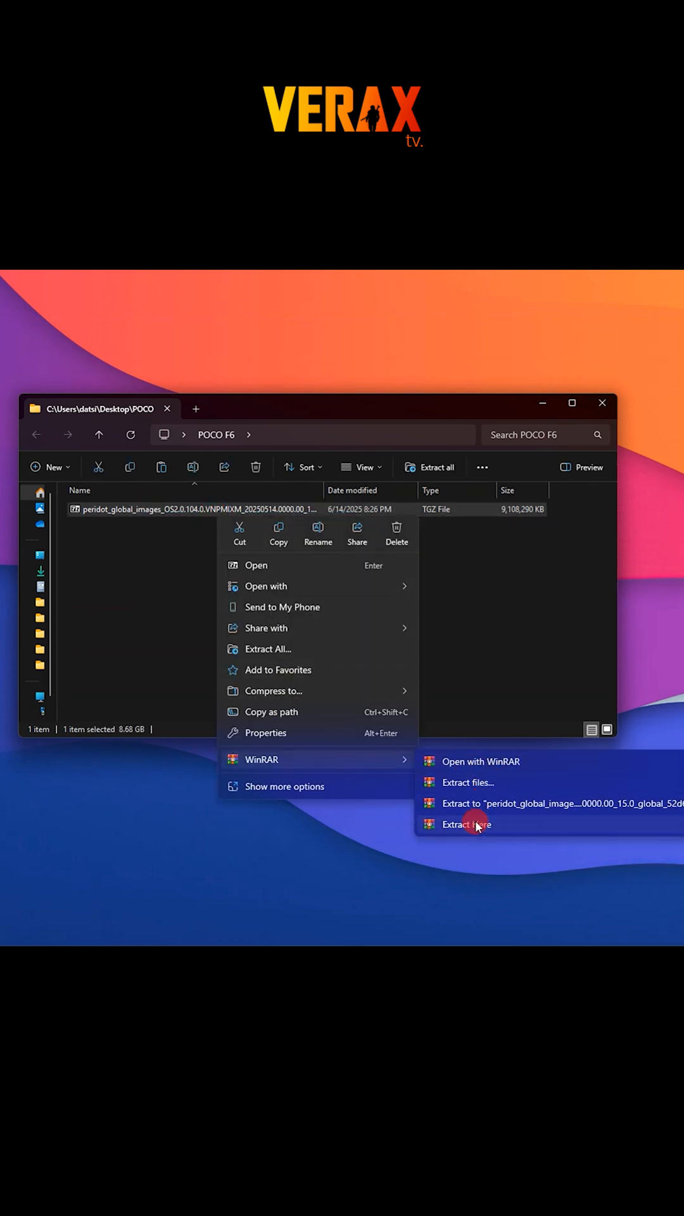
# Extract the HyperOS TGZ firmware archive into its own folder within the POCO F6 folder.
pyautogui.click(468, 823)
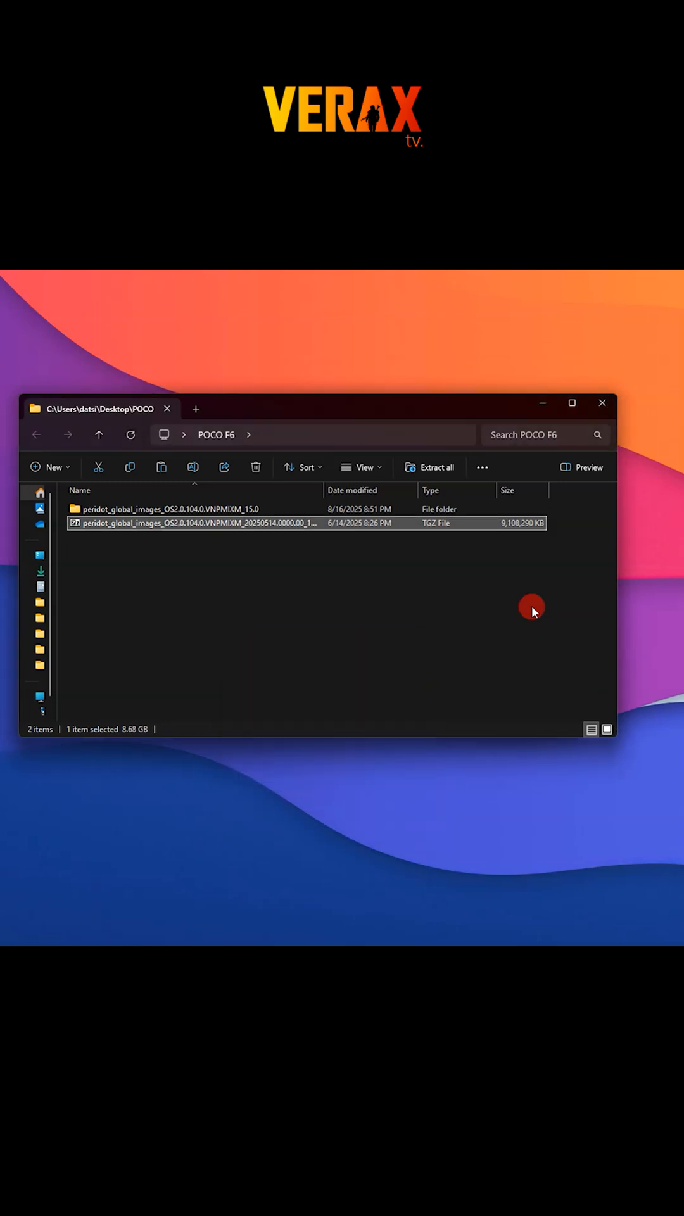
# Copy the extracted peridot_global_images_OS2.0.104.0.VNPMIXM_15.0 folder from the POCO F6 folder.
pyautogui.rightClick(193, 523)
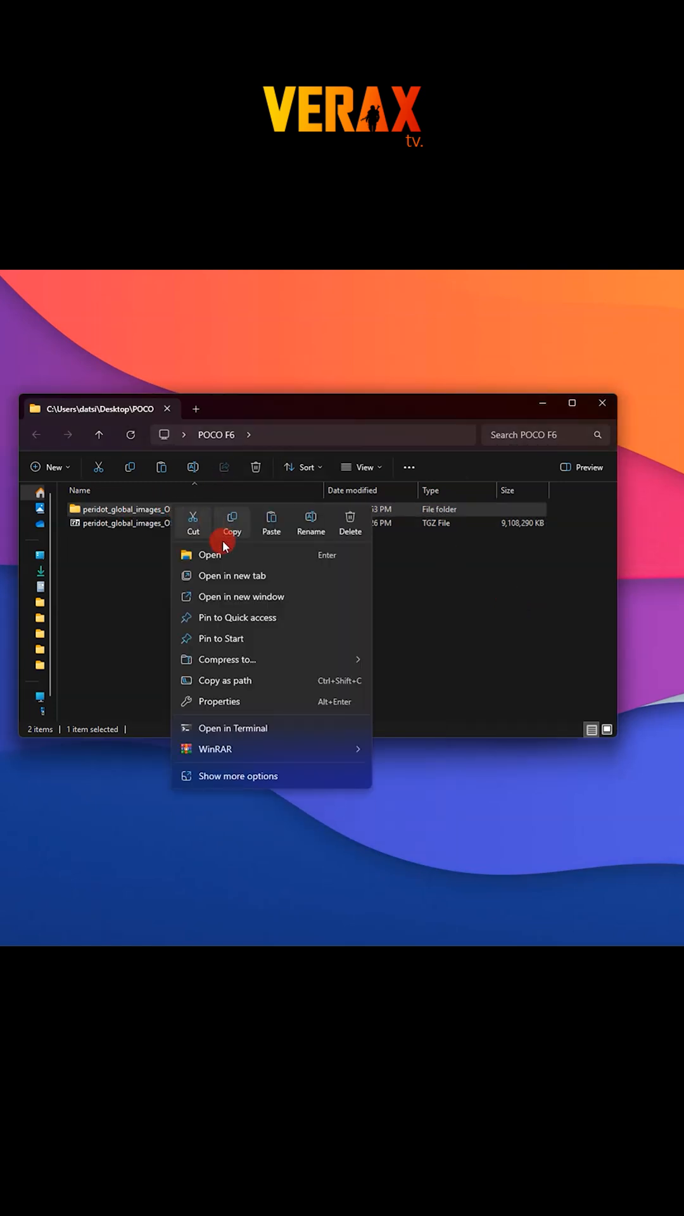
pyautogui.click(209, 555)
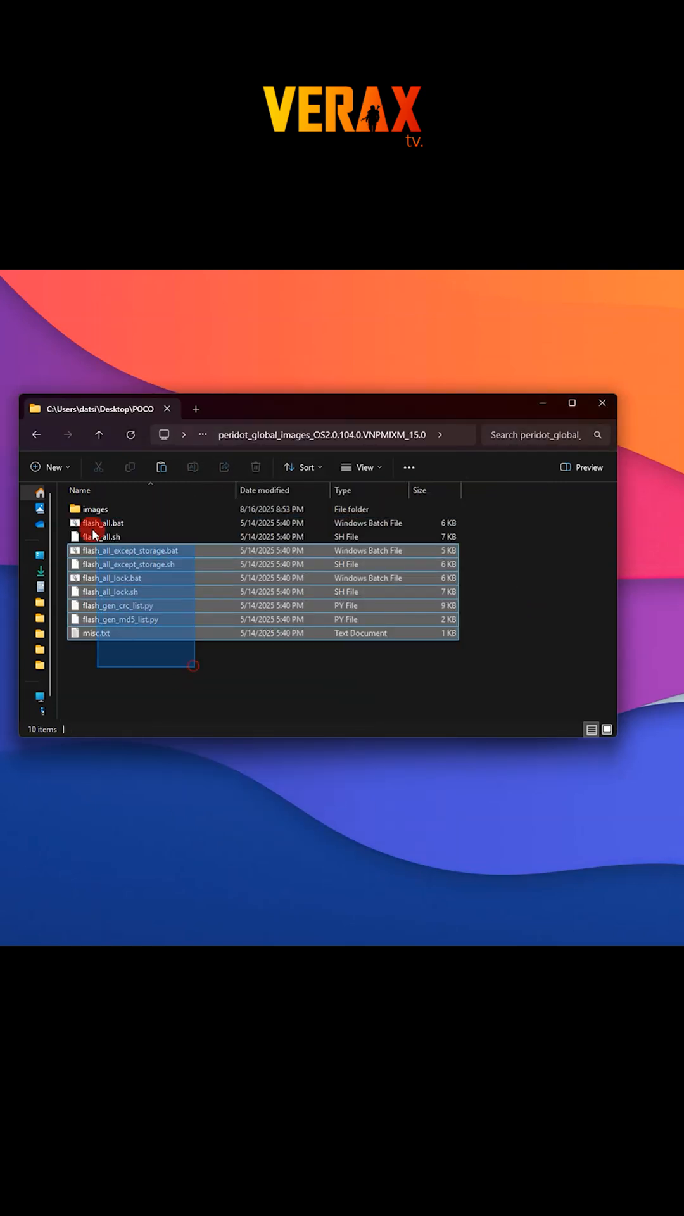
pyautogui.click(37, 435)
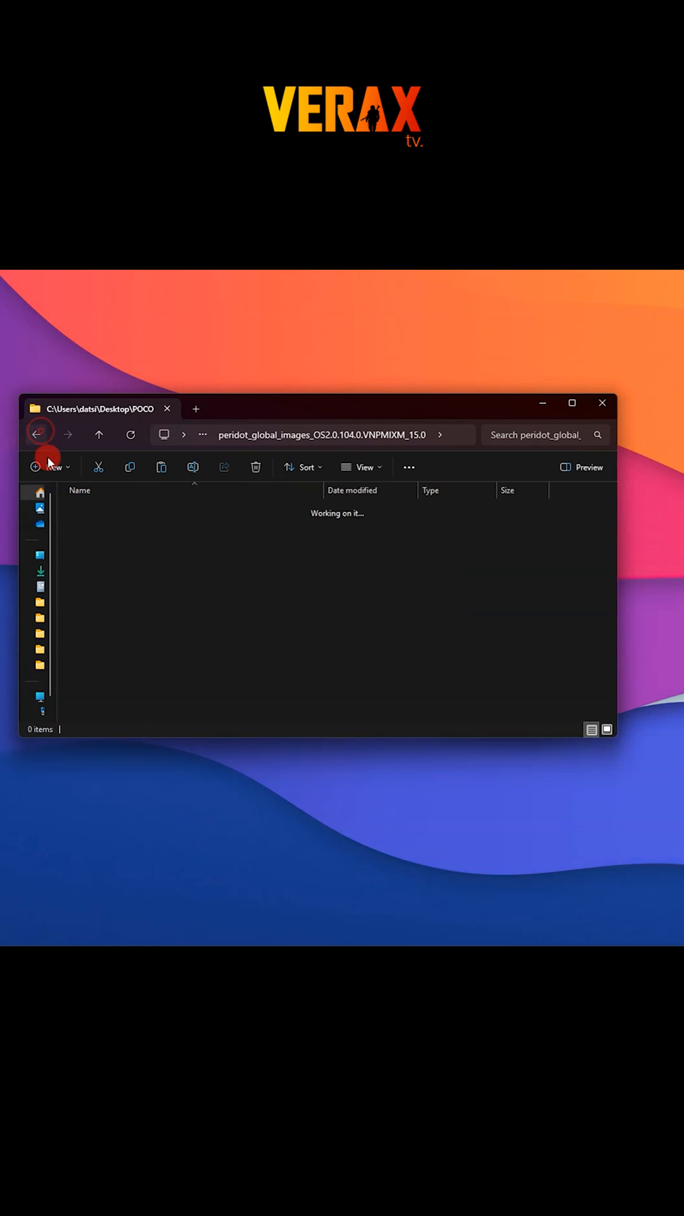
pyautogui.rightClick(113, 509)
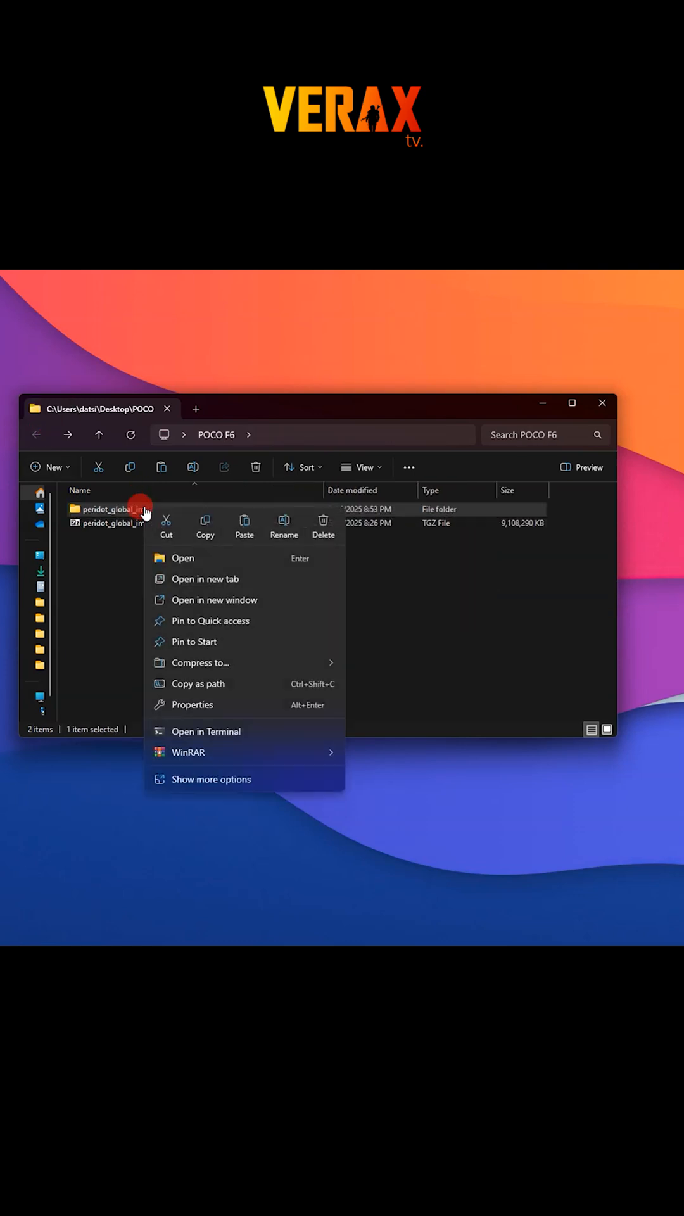
pyautogui.click(61, 697)
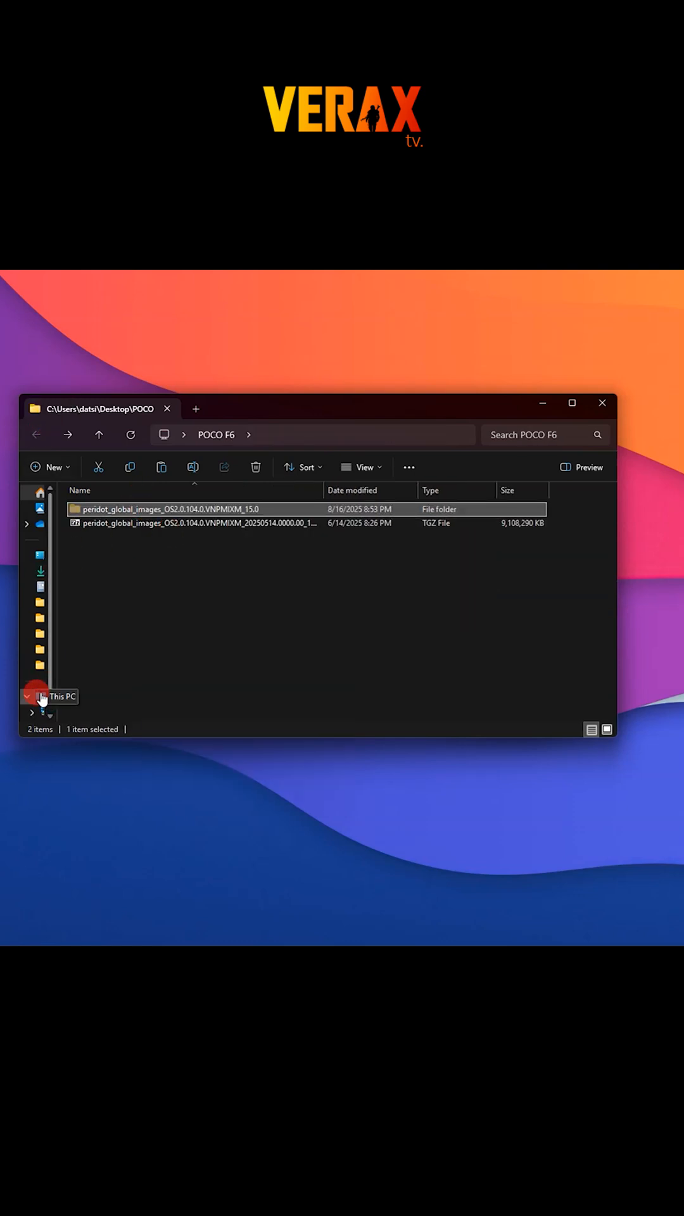
# Paste the ROM folder into the root of drive C and open it there.
pyautogui.rightClick(481, 519)
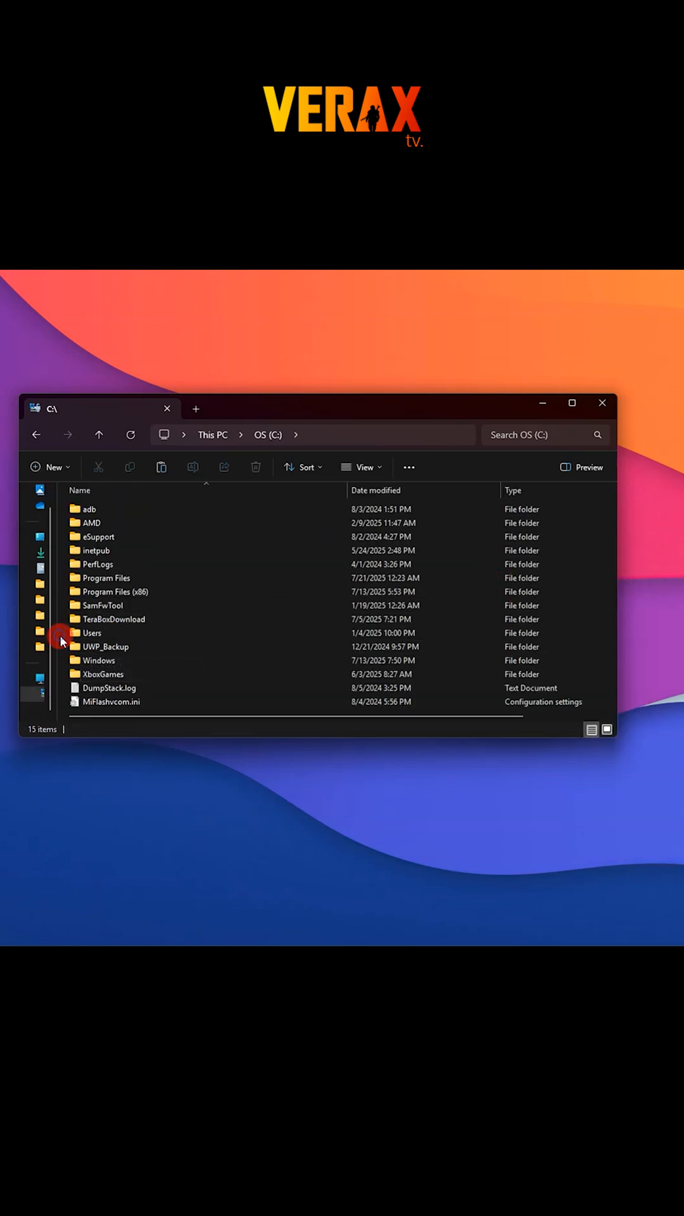
pyautogui.click(160, 703)
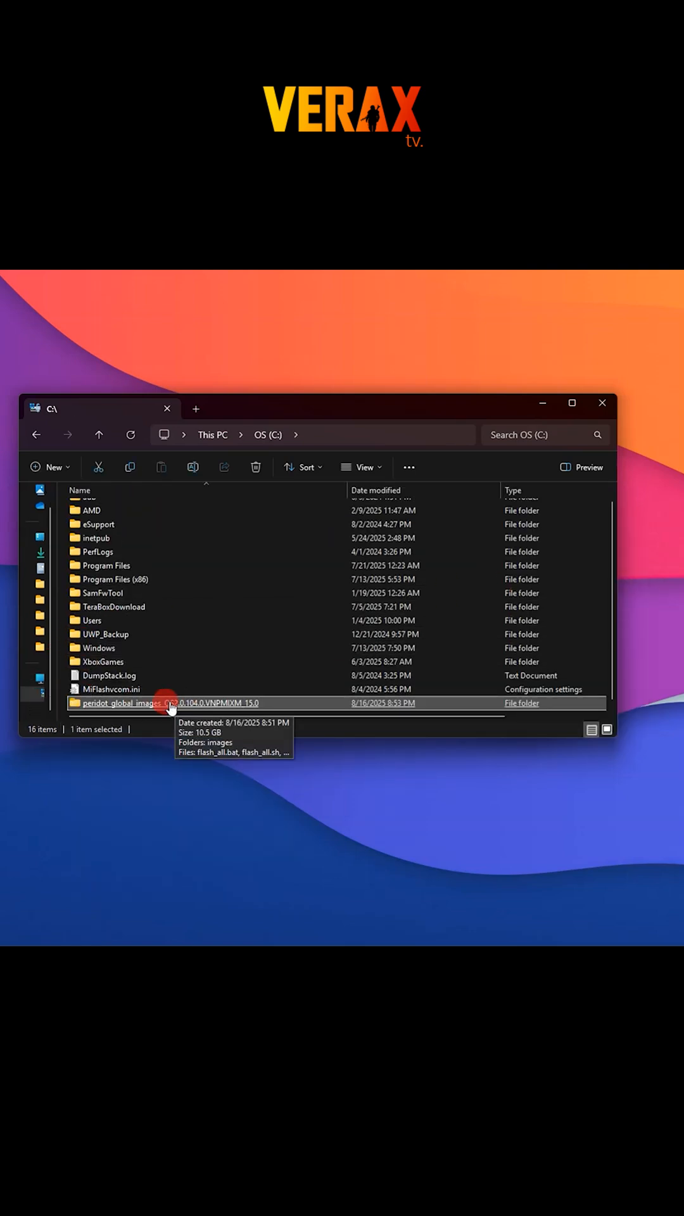
pyautogui.doubleClick(163, 703)
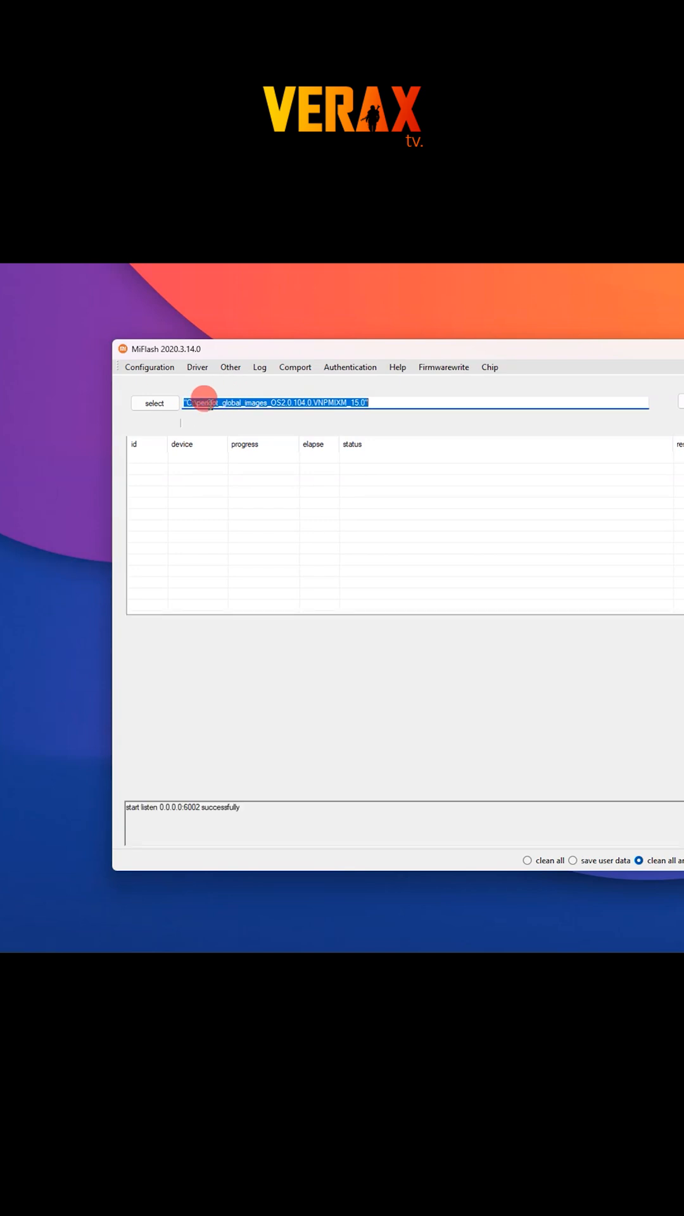
# Load C:\peridot_global_images_OS2.0.104.0.VNPMIXM_15.0 as the ROM path and refresh so the phone appears in the device table.
pyautogui.click(372, 403)
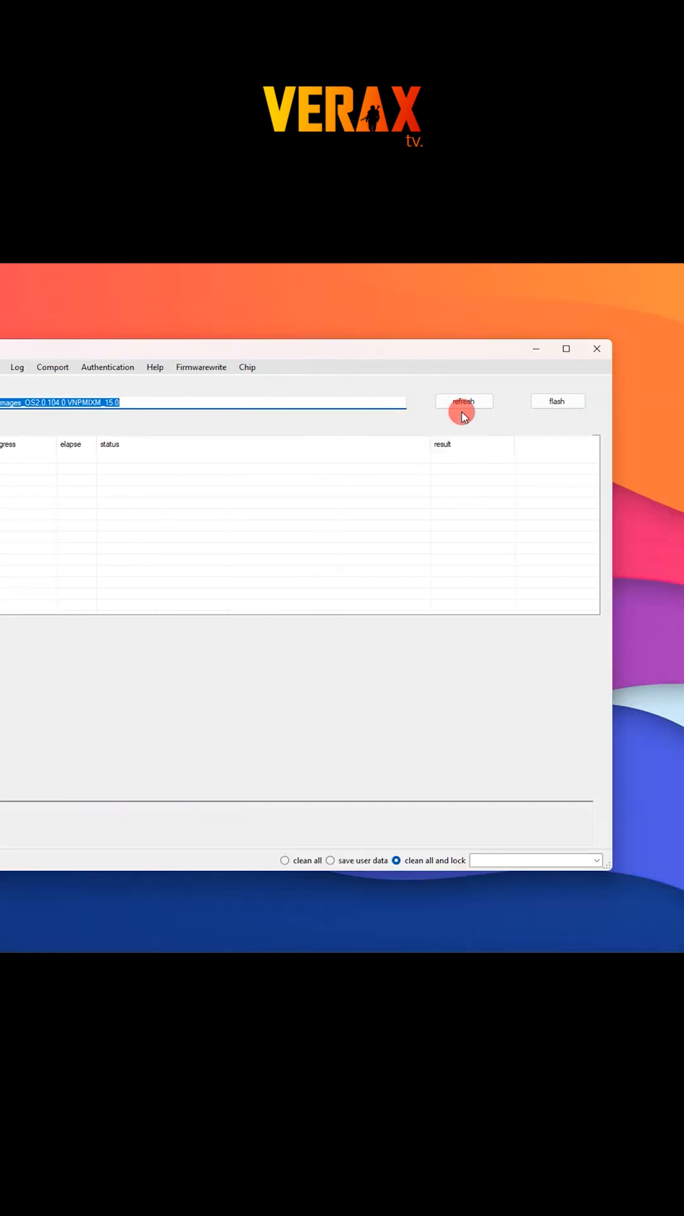
pyautogui.click(464, 401)
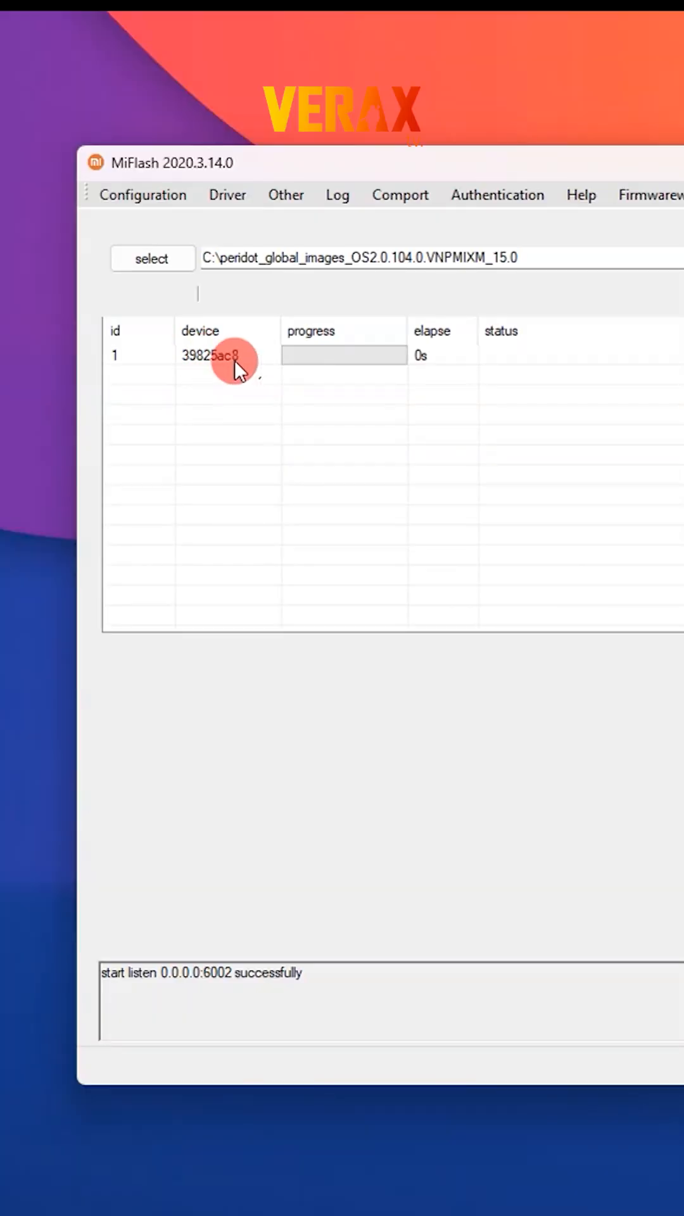
pyautogui.click(497, 860)
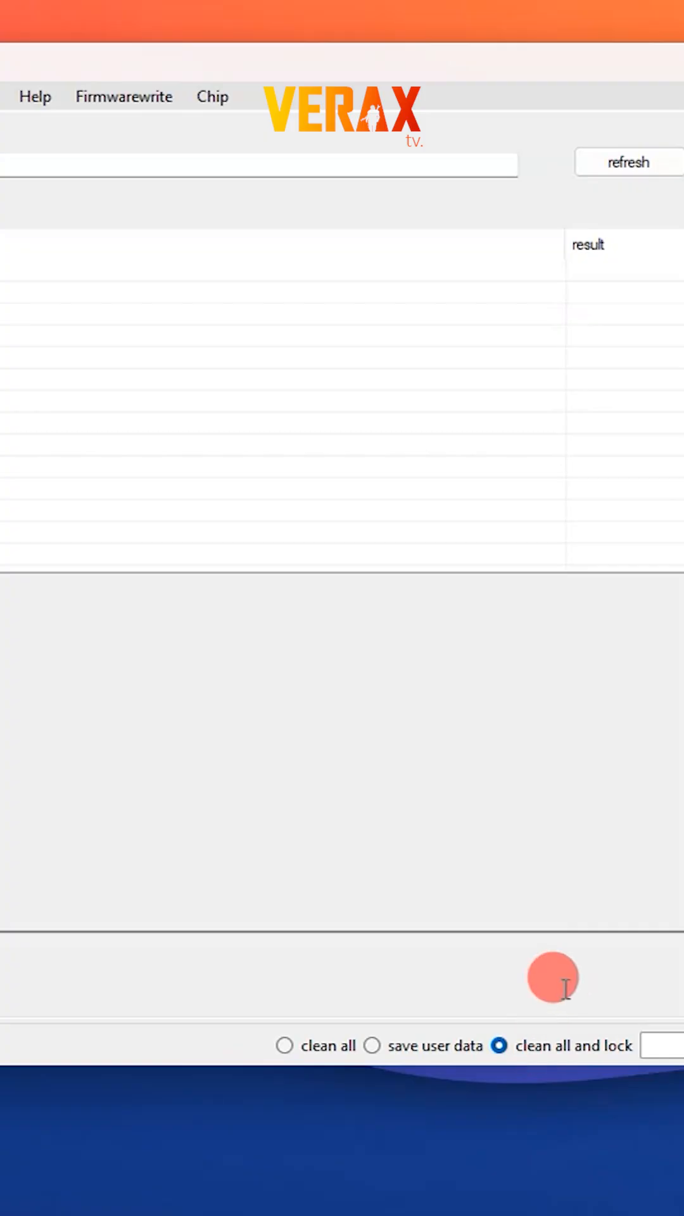
pyautogui.moveTo(578, 1055)
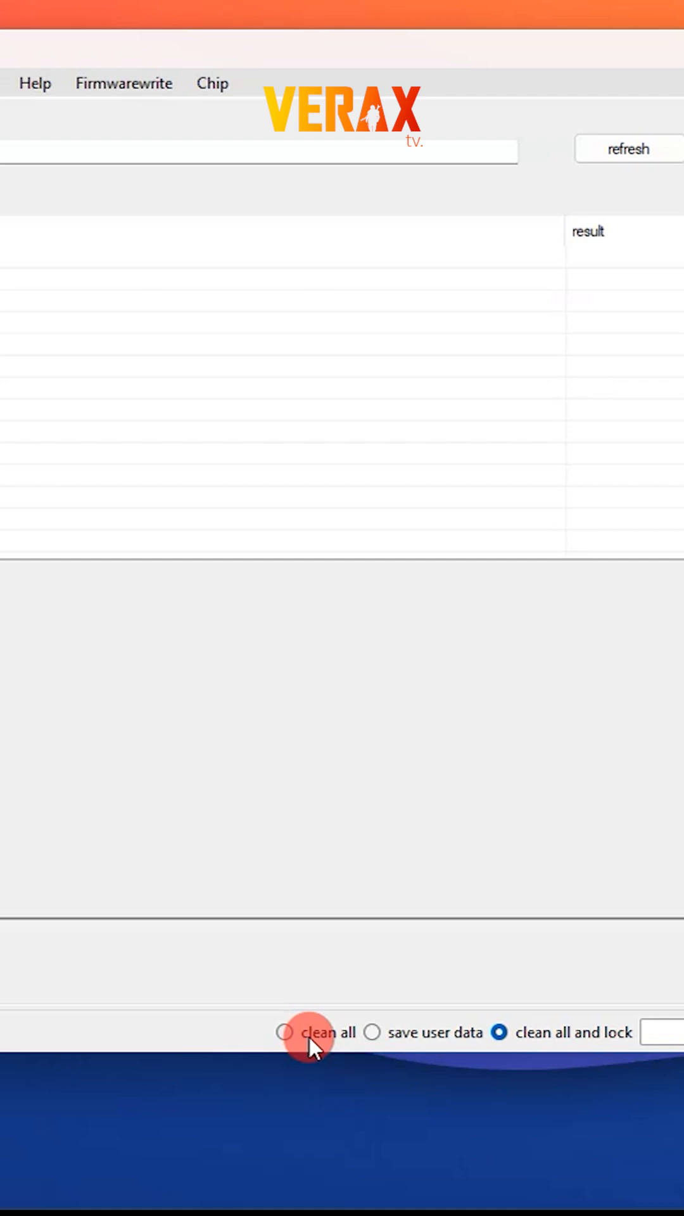
# Choose the 'clean all' flashing mode instead of 'clean all and lock'.
pyautogui.click(283, 1032)
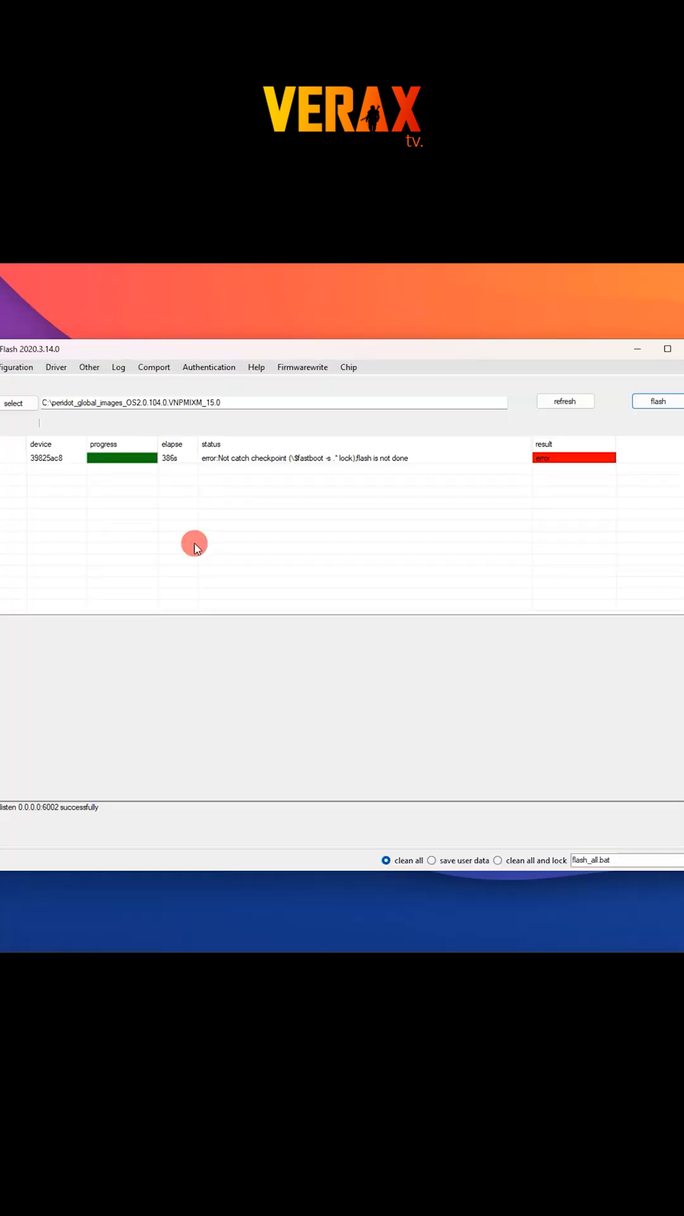
pyautogui.moveTo(523, 562)
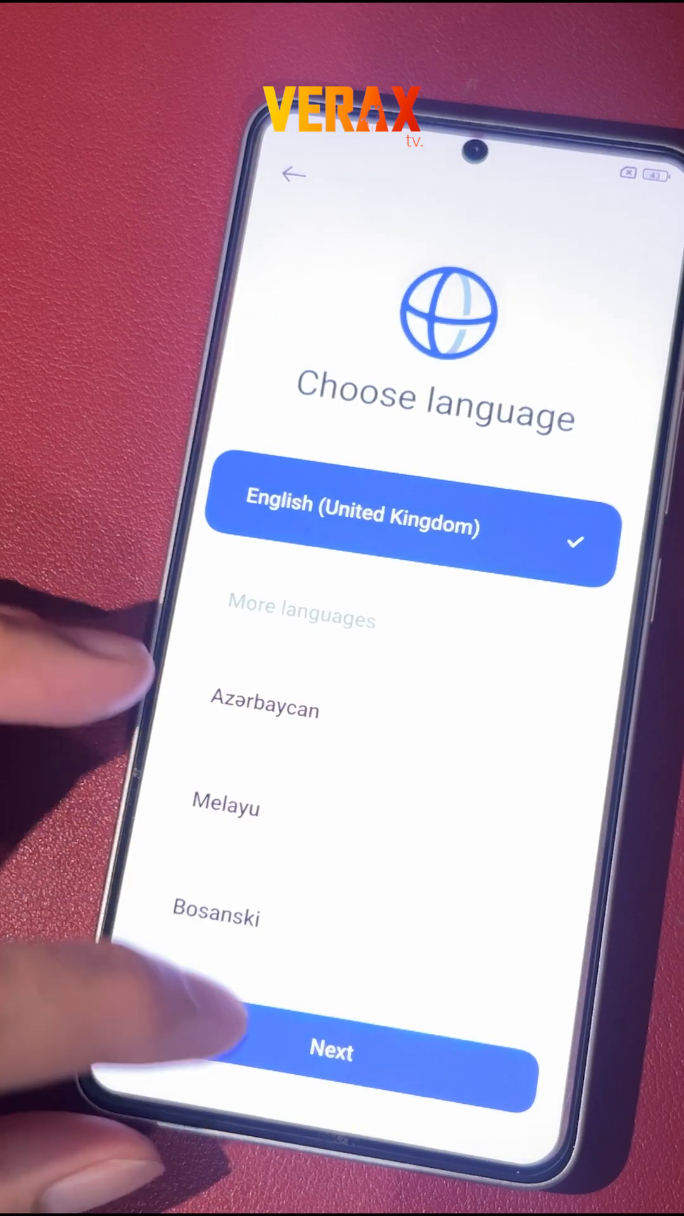
# Keep English (United Kingdom), accept the terms, keep the Default font and finish setup to reach the home screen.
pyautogui.click(331, 1053)
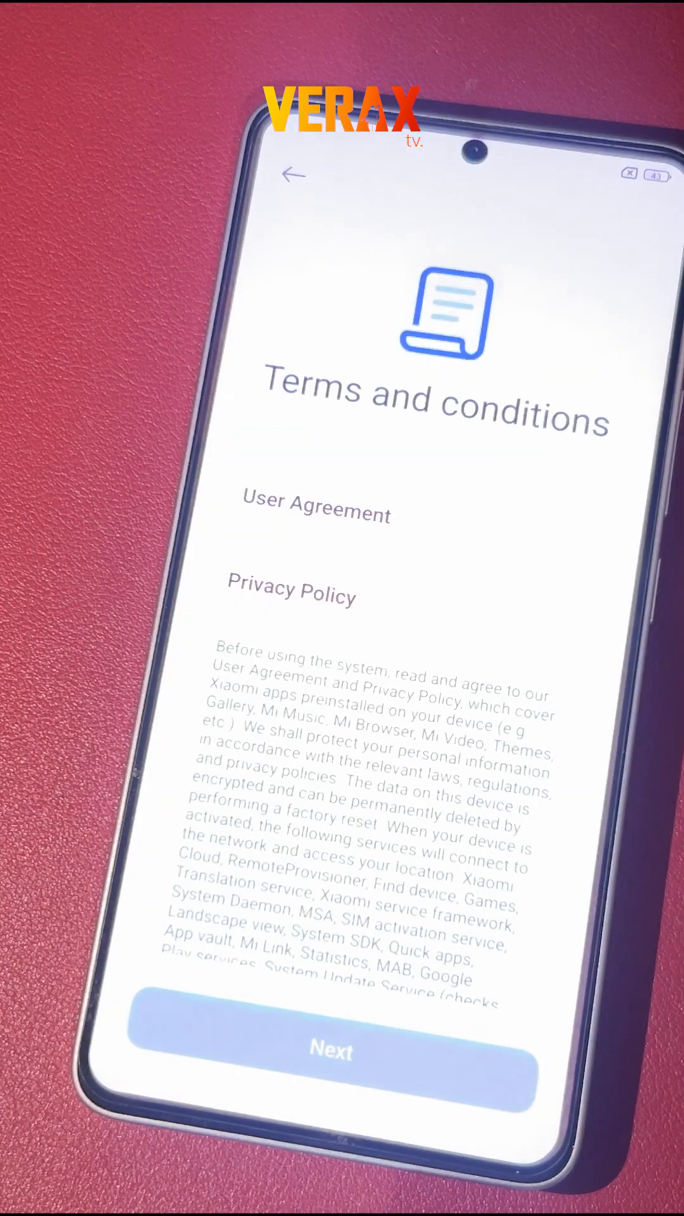
pyautogui.click(335, 1052)
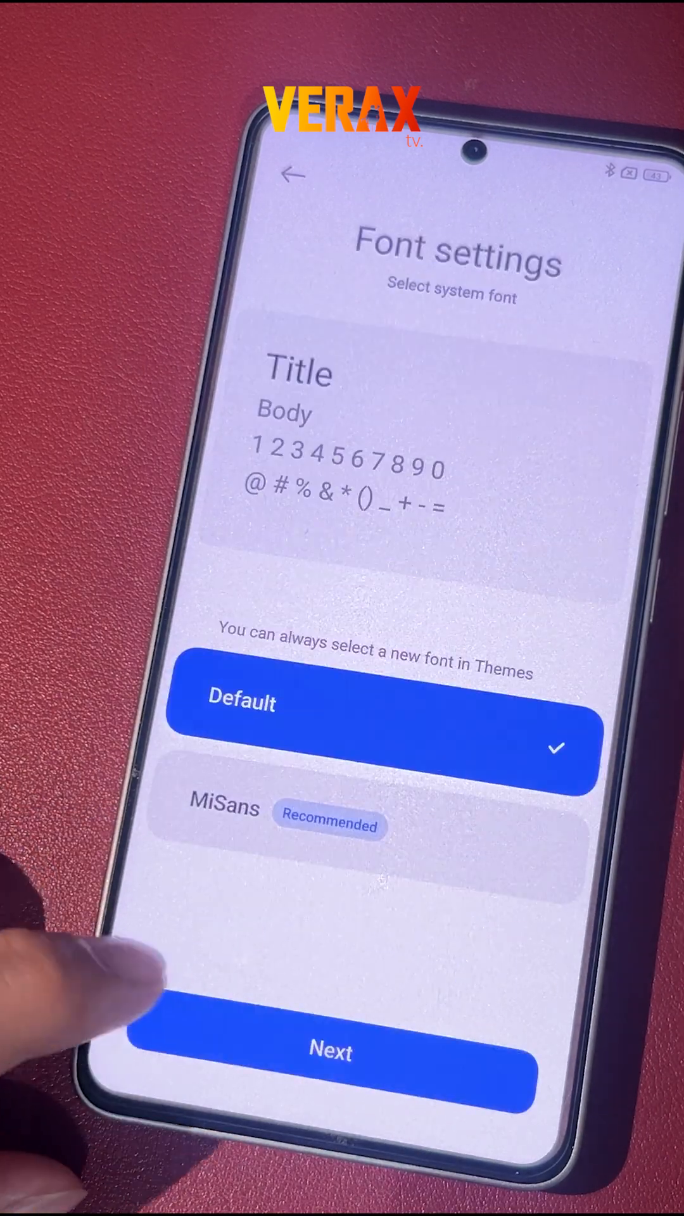
pyautogui.click(339, 1053)
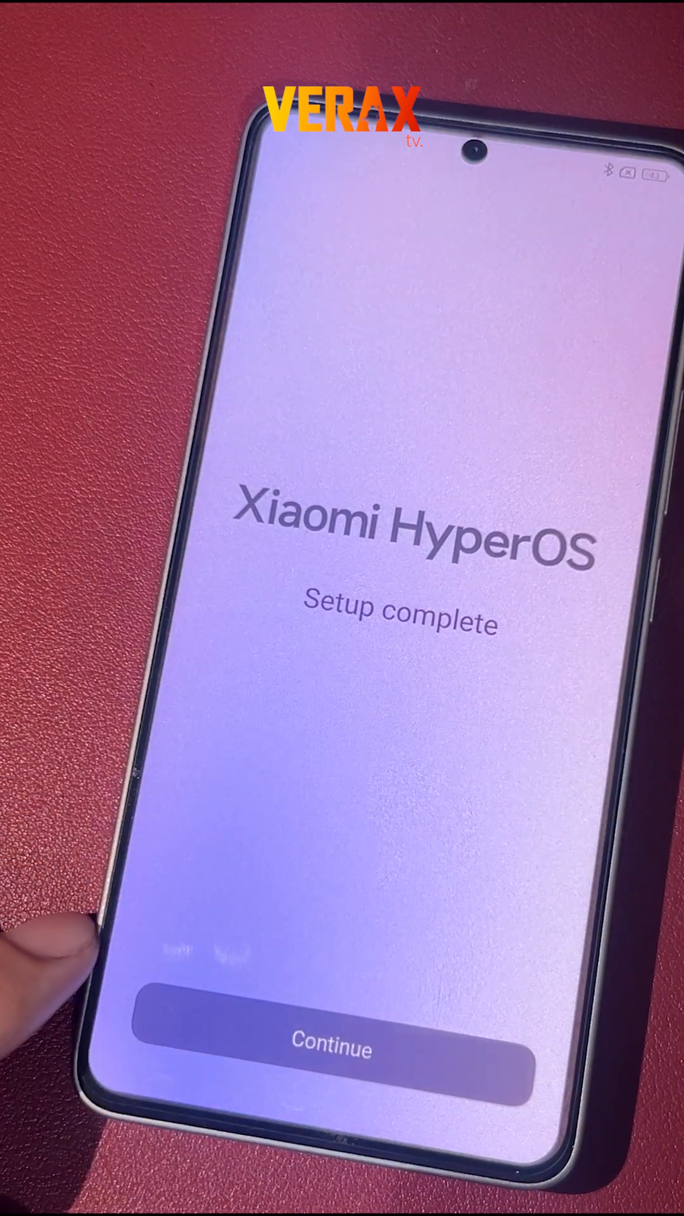
pyautogui.click(331, 1051)
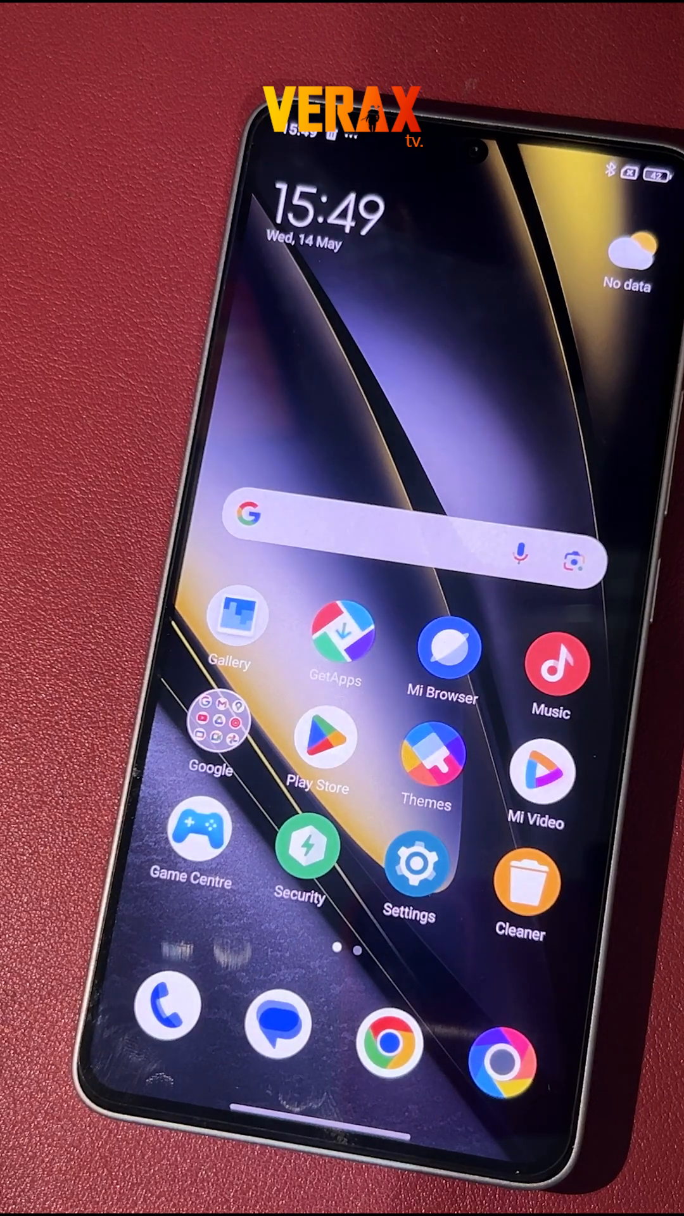